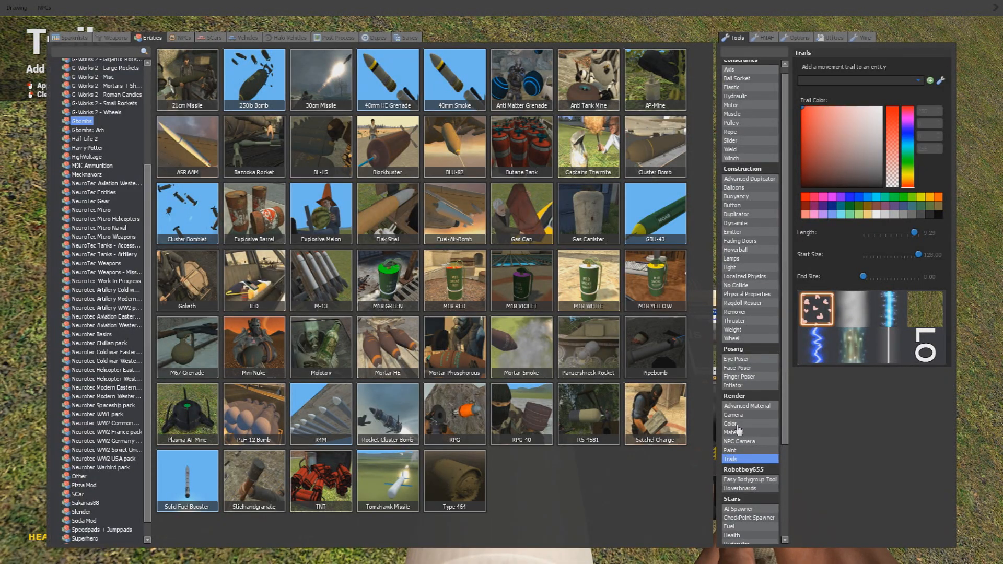
Step: Spawn a large dark Gbombs bomb entity into the grassy arena
left_click(730, 423)
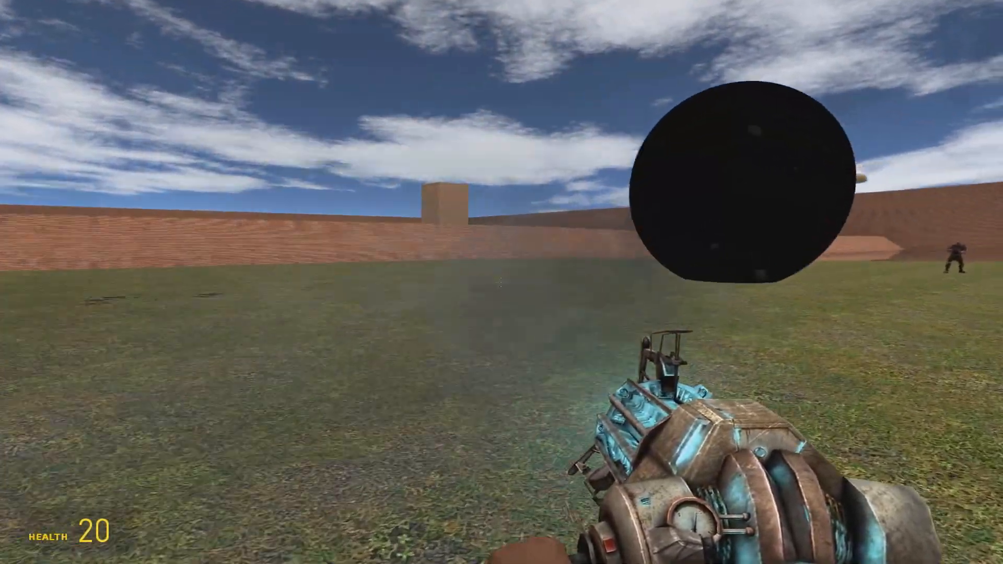
Step: Back away and watch the black hole absorb objects and shrink
left_click(501, 282)
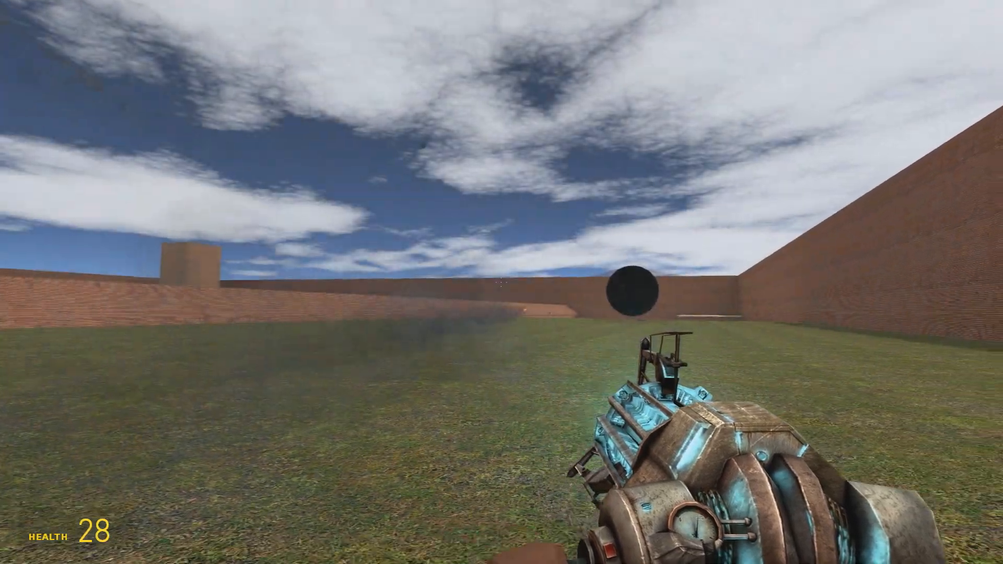
key("q")
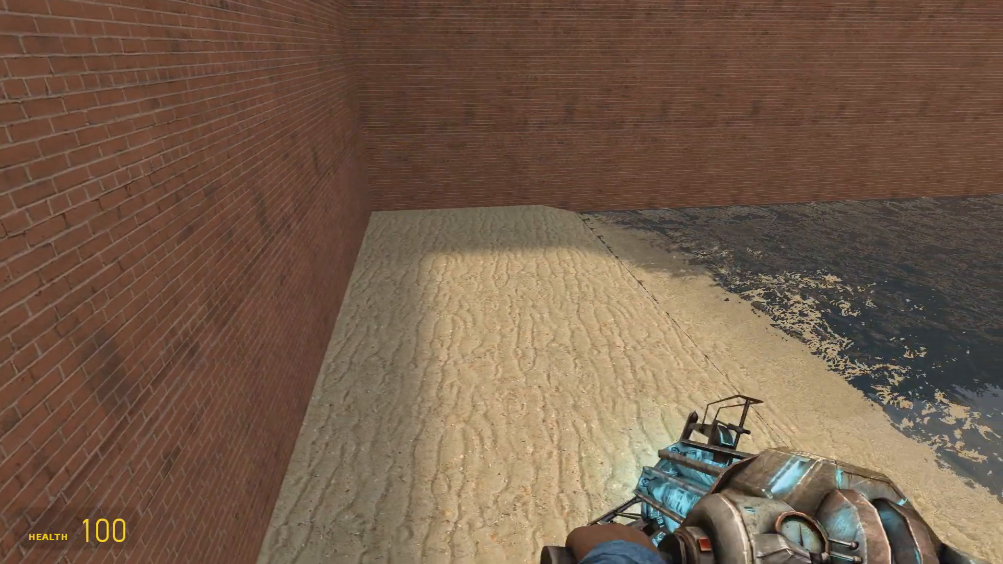
Step: Show the Chairs category under the spawn menu's Vehicles tab
key("q")
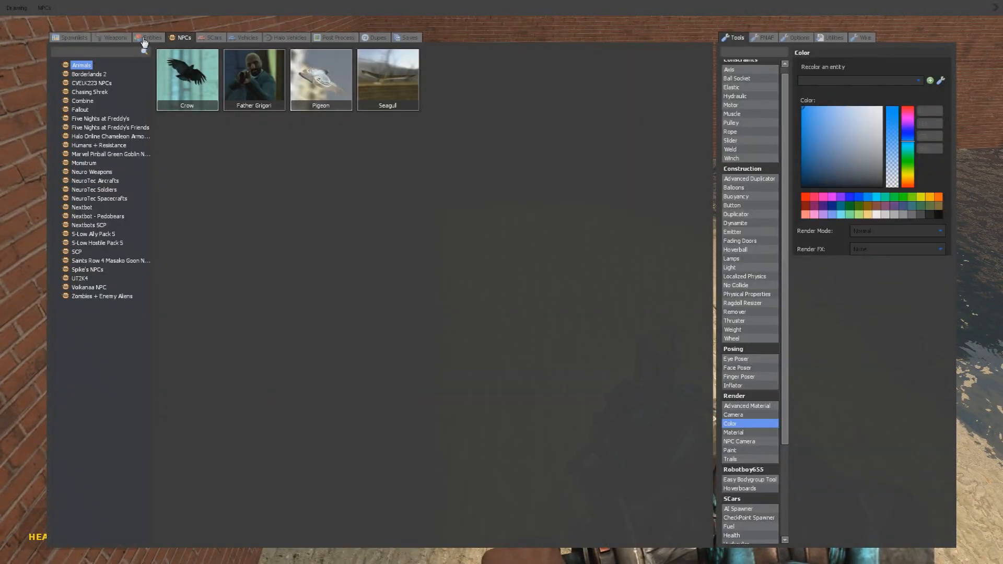
left_click(248, 37)
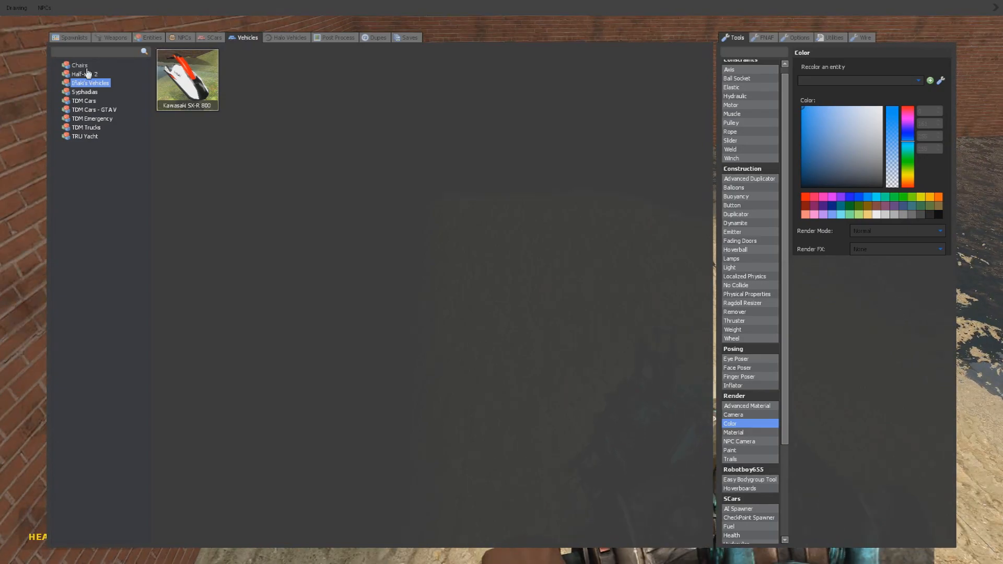
left_click(78, 64)
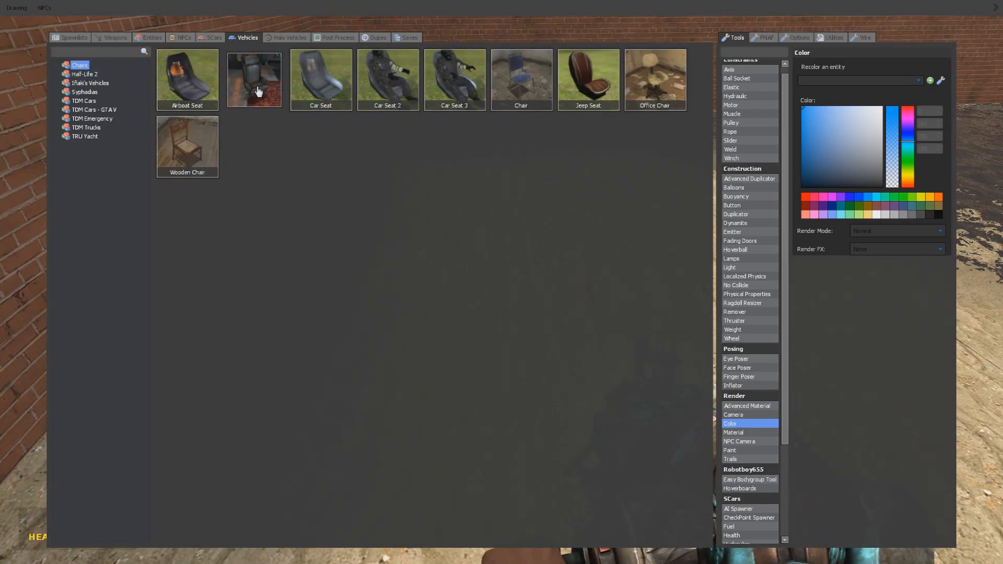